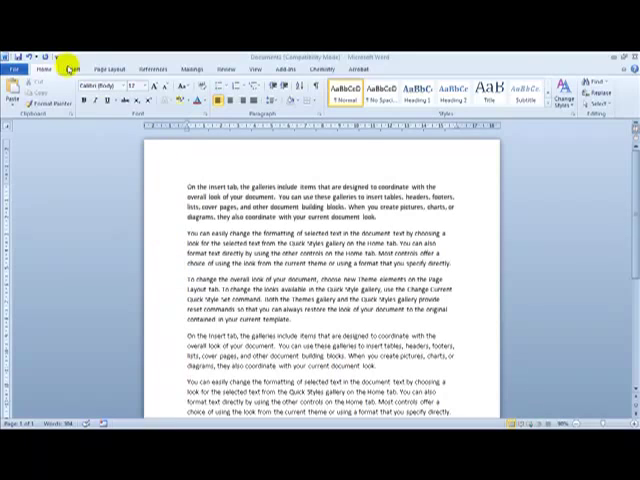
Choose Android OS logo.png from the IGCSE ICT pictures folder via Insert > Picture
{"action": "left_click", "coordinate": [68, 68]}
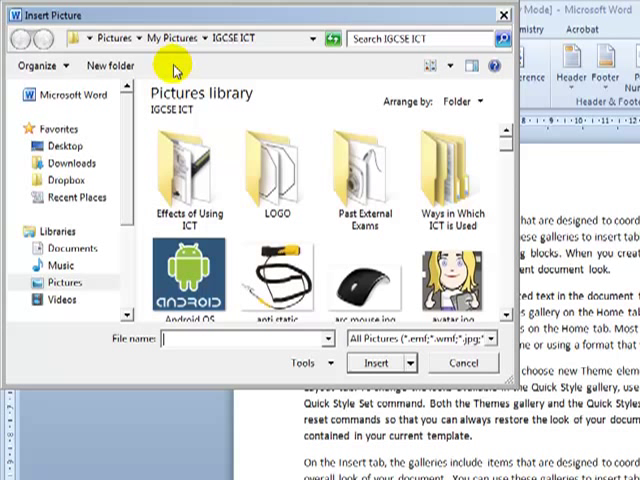
{"action": "left_click", "coordinate": [188, 276]}
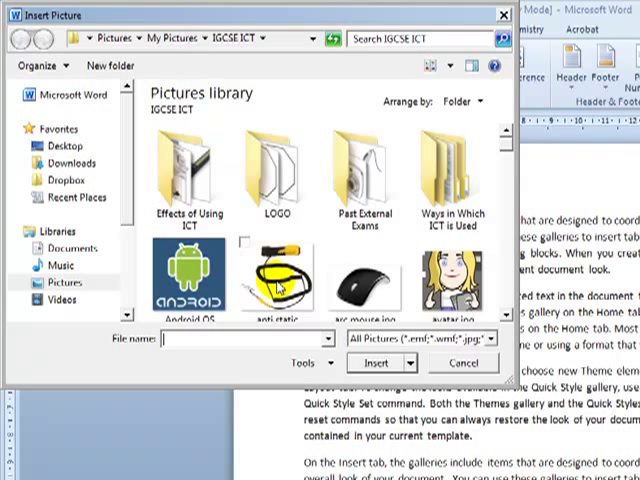
{"action": "left_click", "coordinate": [188, 264]}
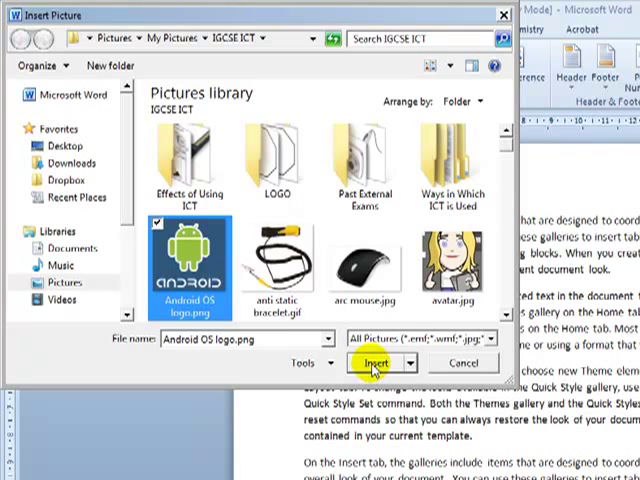
Insert the Android logo picture (robot above the ANDROID word) into the document
{"action": "left_click", "coordinate": [376, 364]}
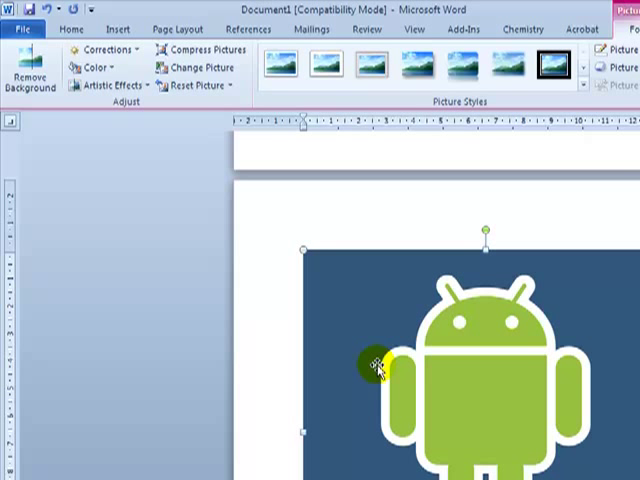
{"action": "mouse_move", "coordinate": [450, 430]}
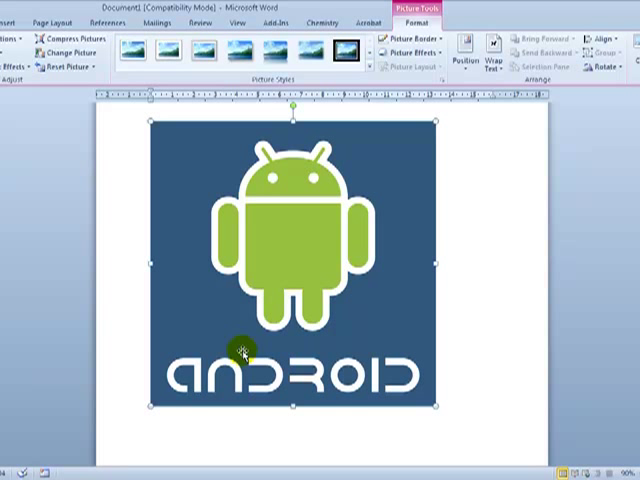
{"action": "mouse_move", "coordinate": [244, 264]}
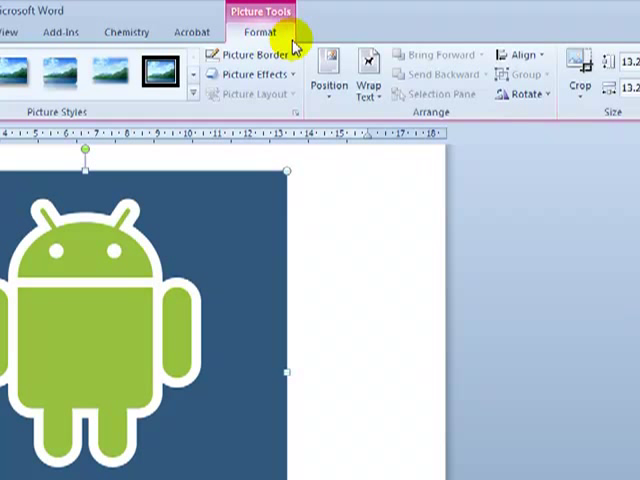
{"action": "mouse_move", "coordinate": [578, 84]}
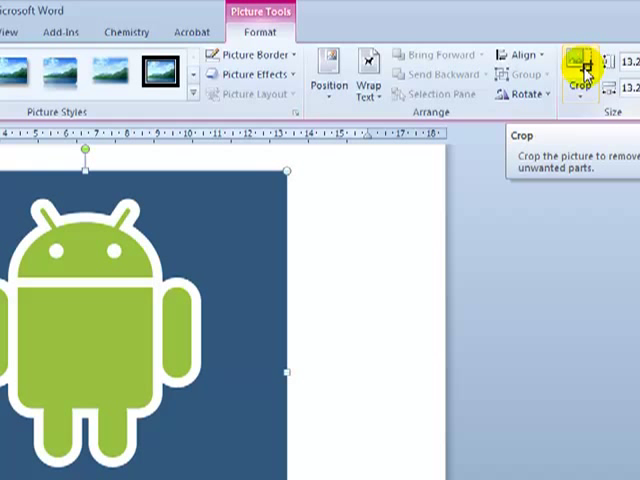
Crop the picture inward so only the robot figure stays, excluding the ANDROID word
{"action": "left_click", "coordinate": [578, 68]}
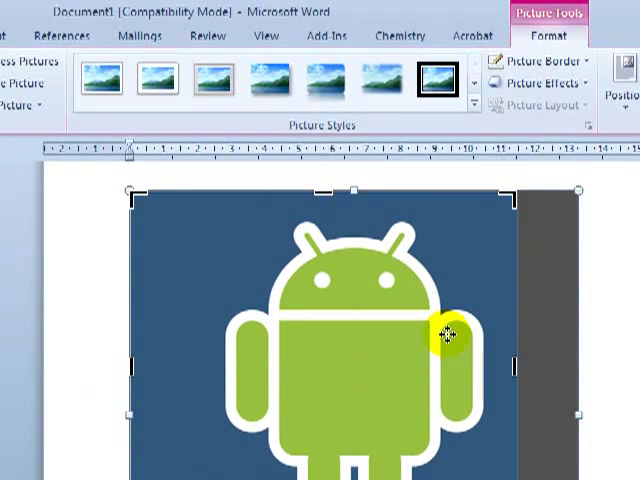
{"action": "mouse_move", "coordinate": [128, 190]}
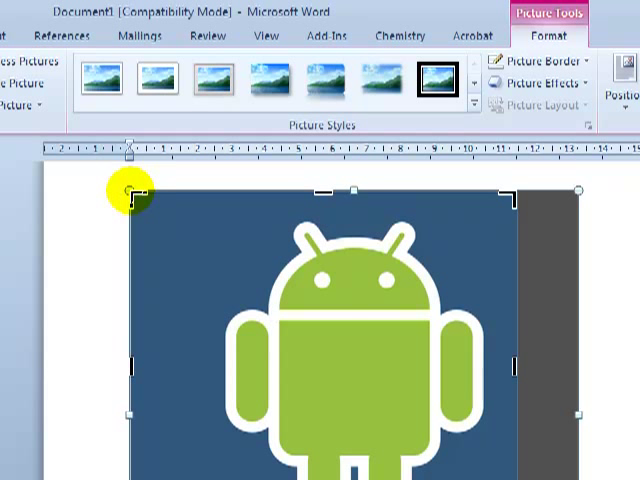
{"action": "left_click_drag", "start_coordinate": [130, 188], "coordinate": [200, 200]}
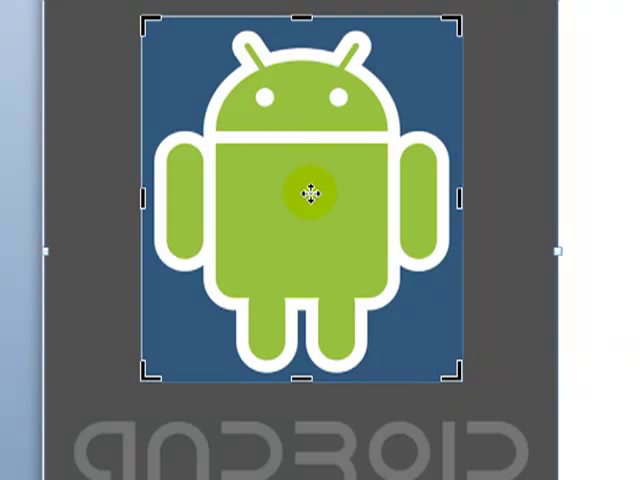
{"action": "left_click_drag", "start_coordinate": [306, 194], "coordinate": [356, 444]}
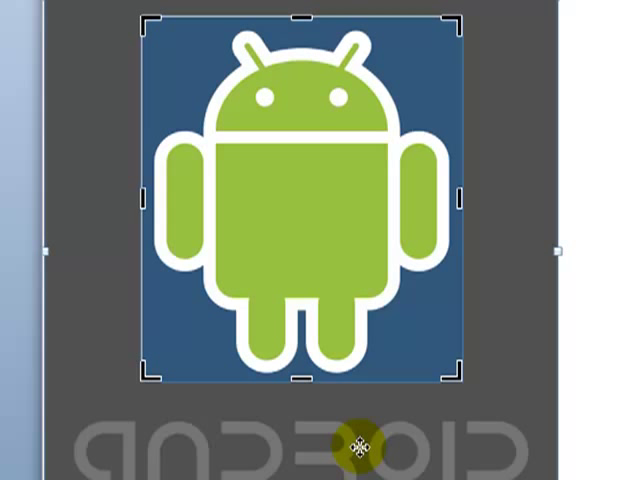